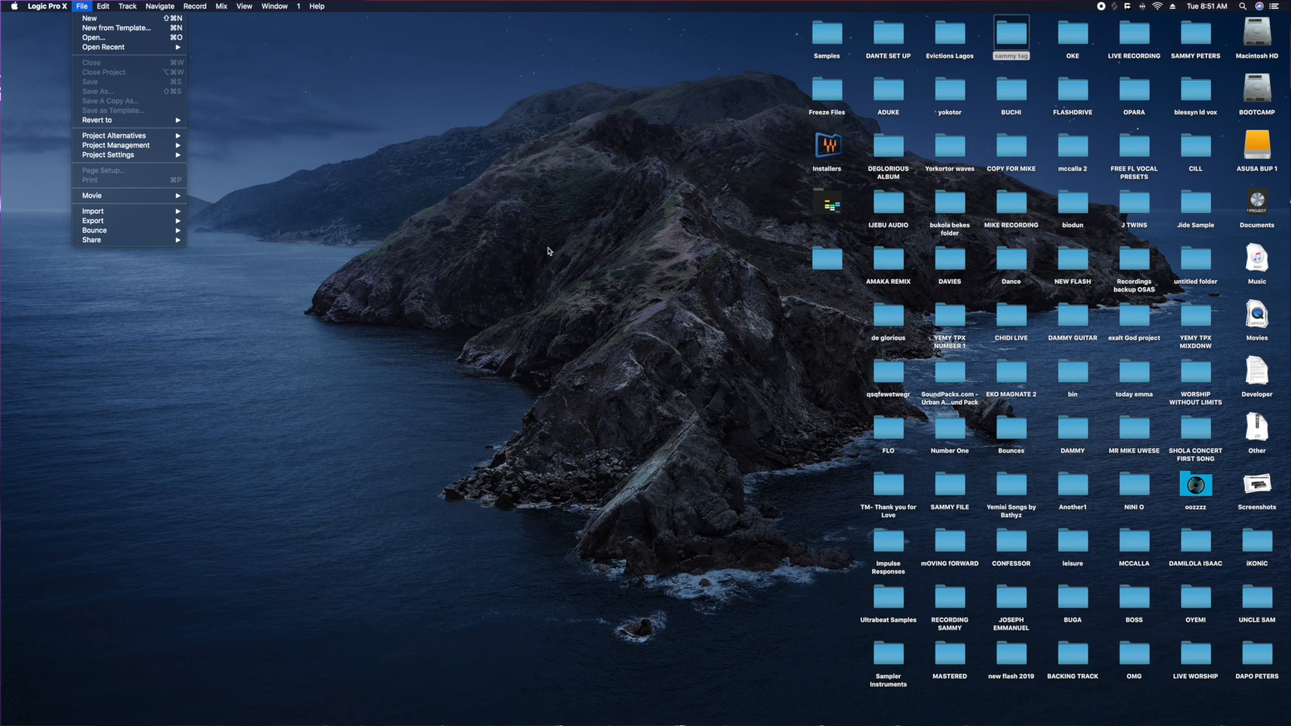
Load the recent project 'webinar virtual soundcheck' from the File menu.
{"action": "left_click", "coordinate": [160, 6]}
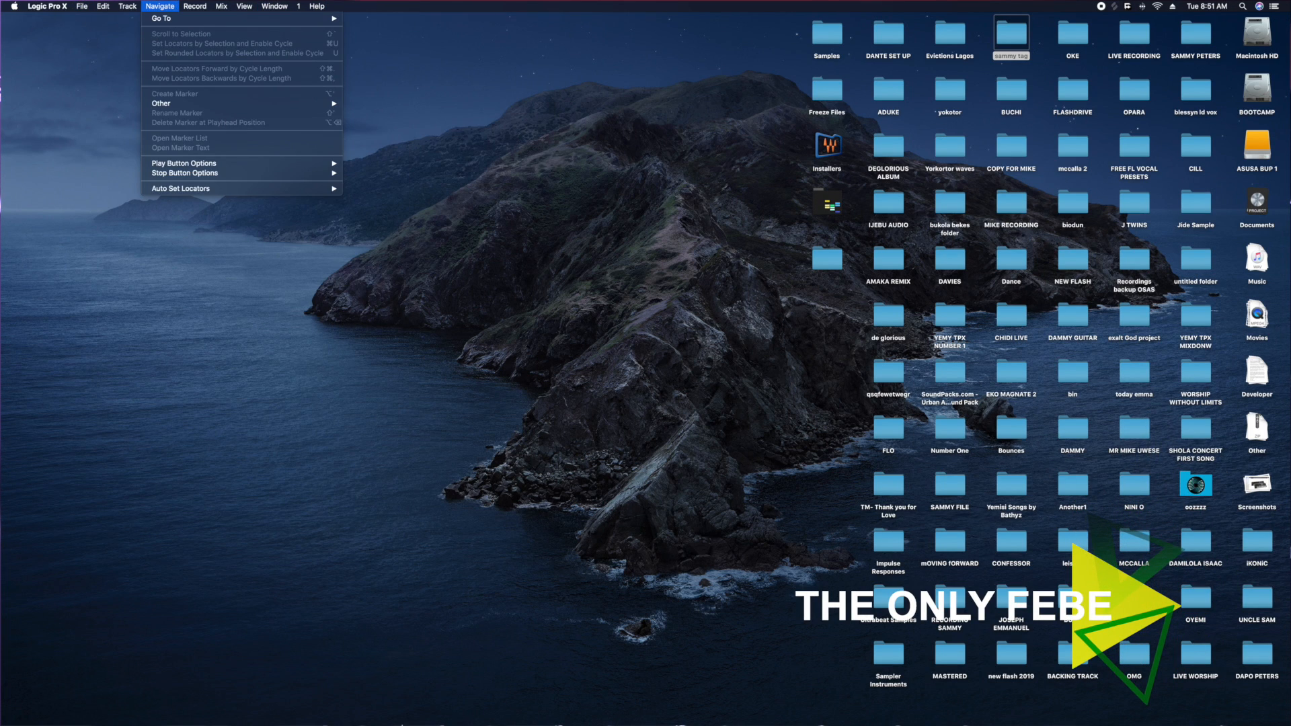
{"action": "left_click", "coordinate": [82, 6]}
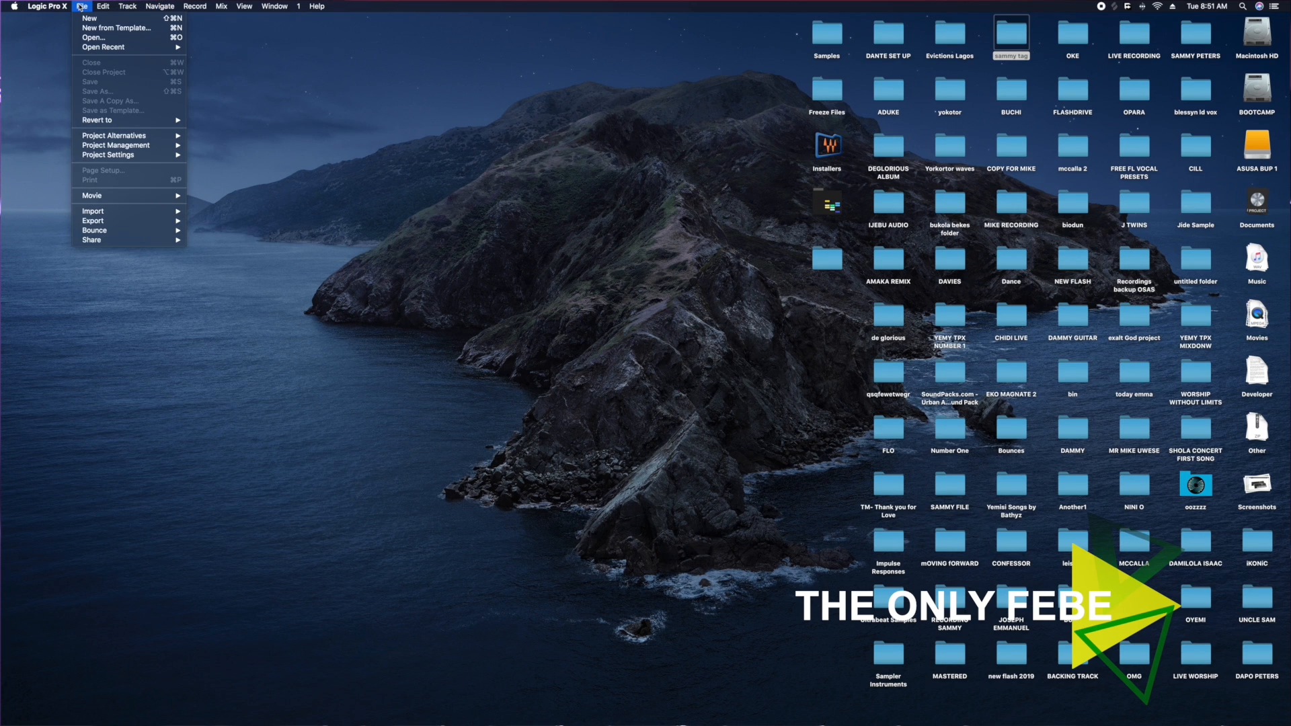
{"action": "mouse_move", "coordinate": [92, 37]}
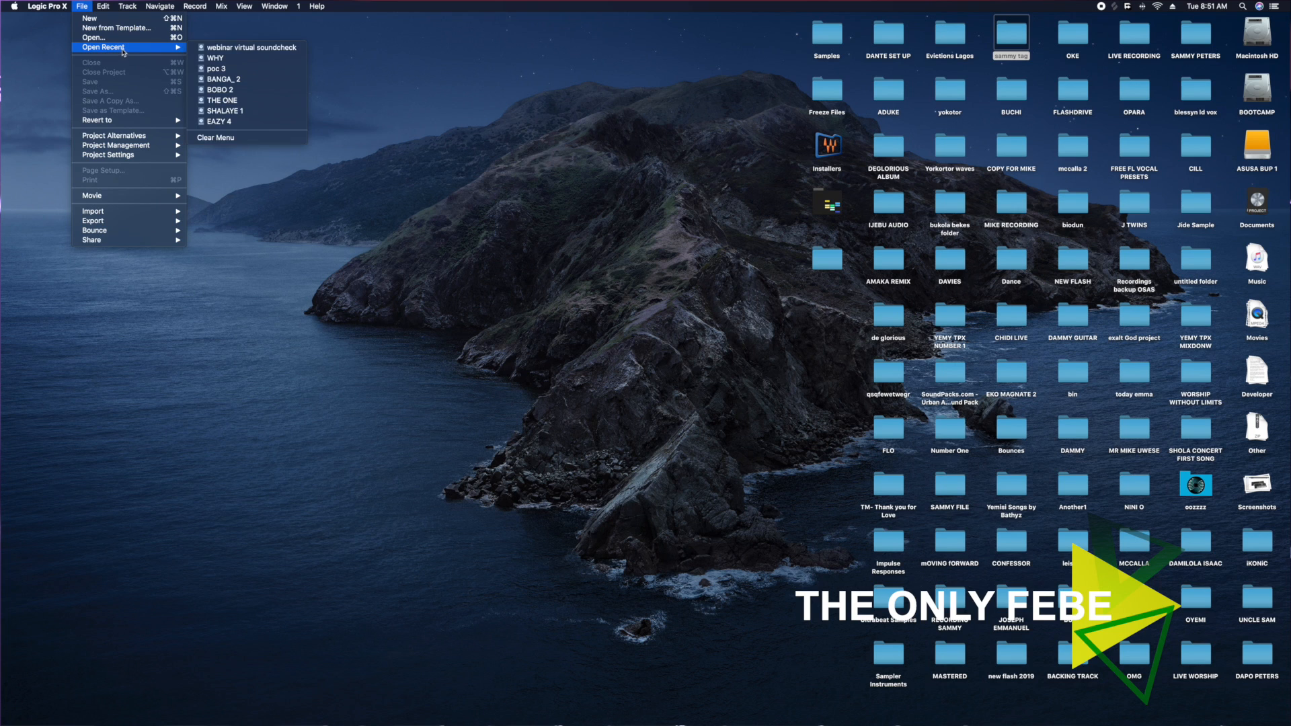
{"action": "mouse_move", "coordinate": [249, 47]}
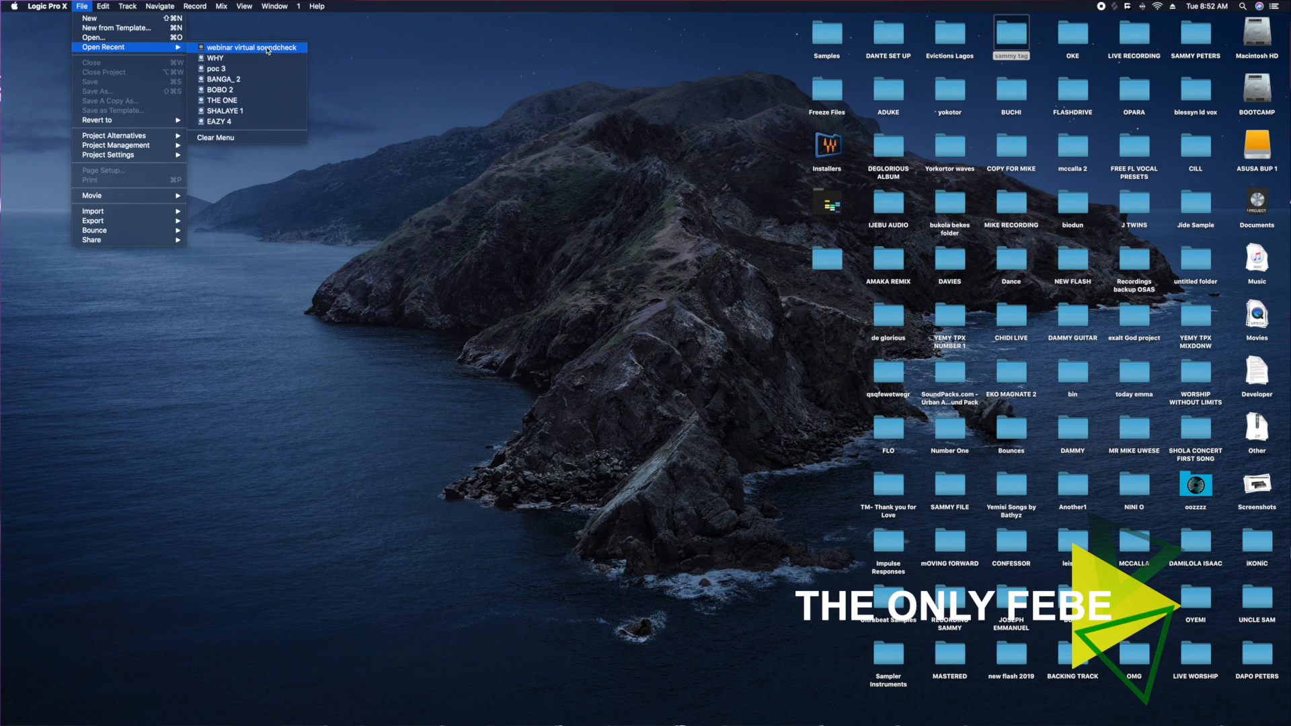
{"action": "left_click", "coordinate": [250, 47]}
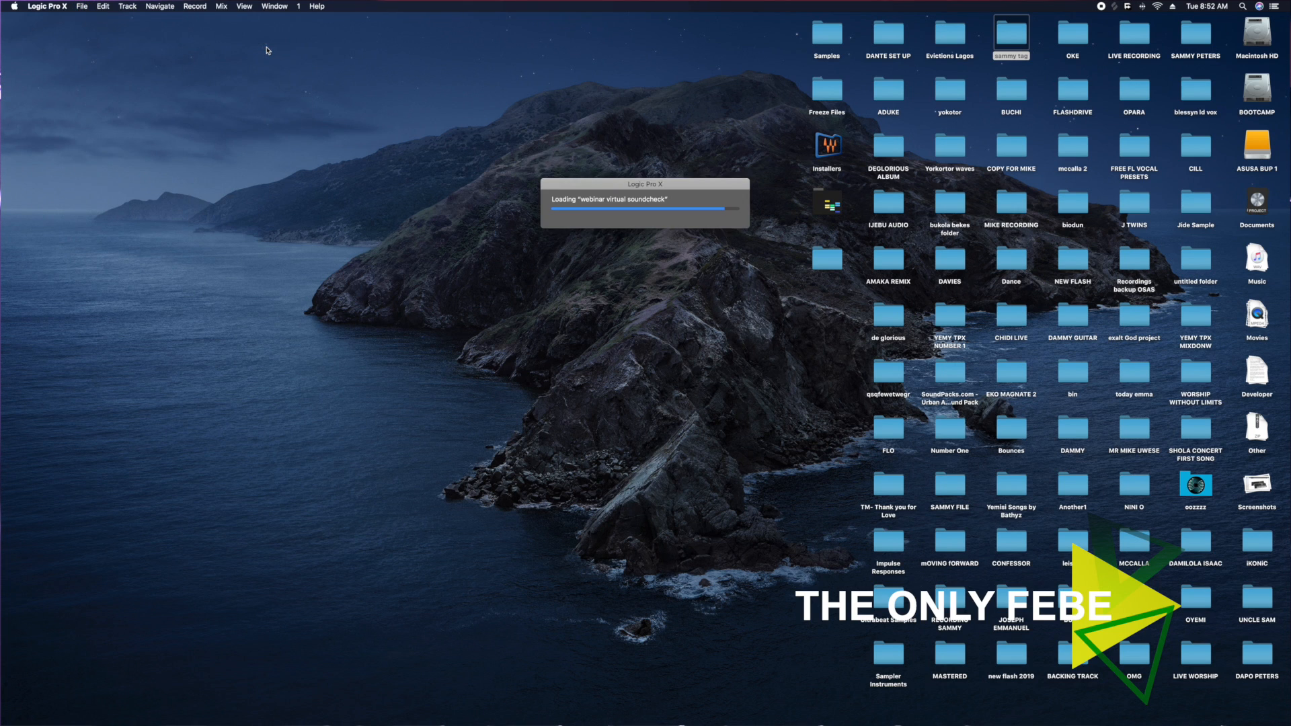
In Audio preferences, choose DN32-USB as output and input device and return to the project.
{"action": "left_click", "coordinate": [86, 9]}
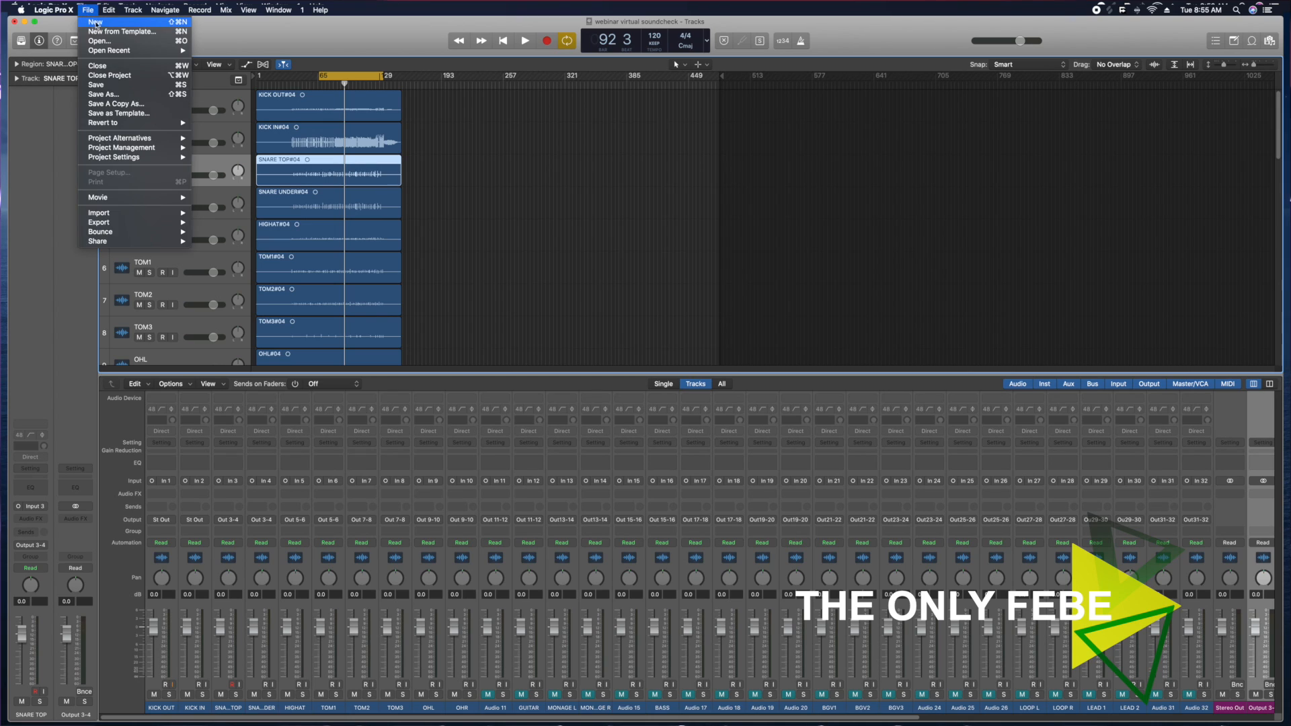
{"action": "left_click", "coordinate": [54, 10]}
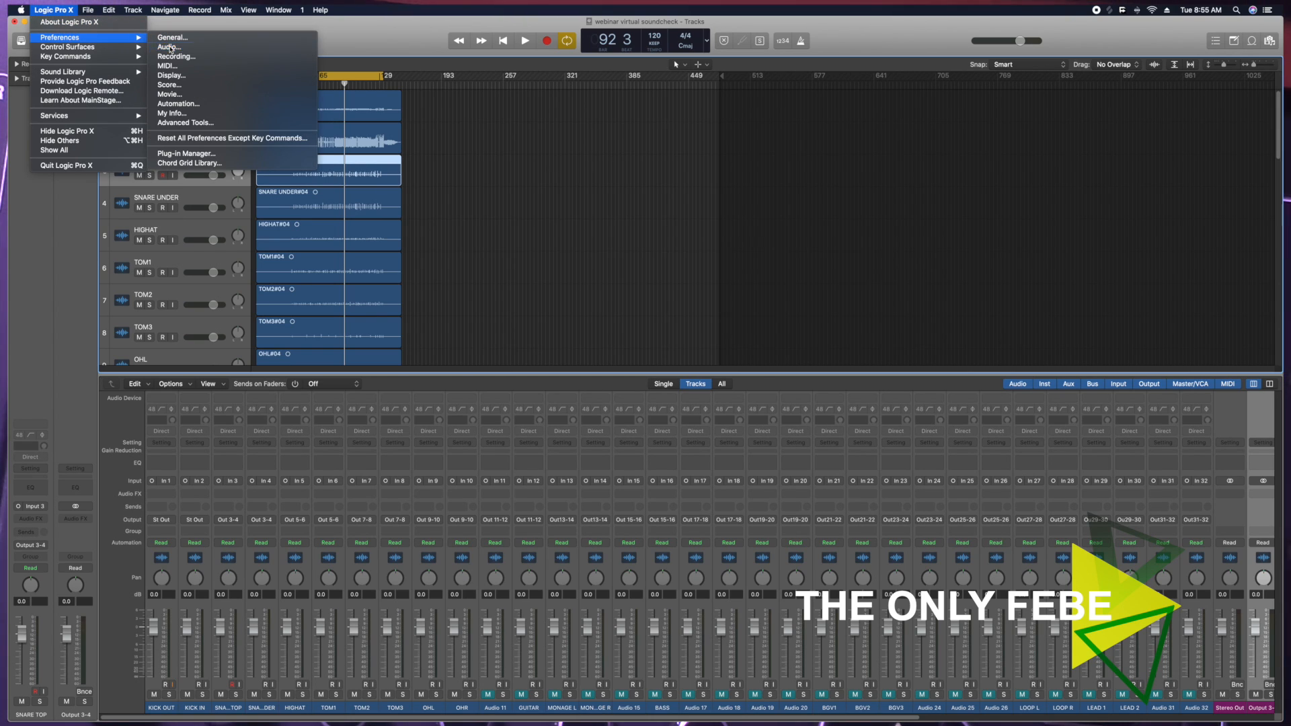
{"action": "left_click", "coordinate": [170, 46]}
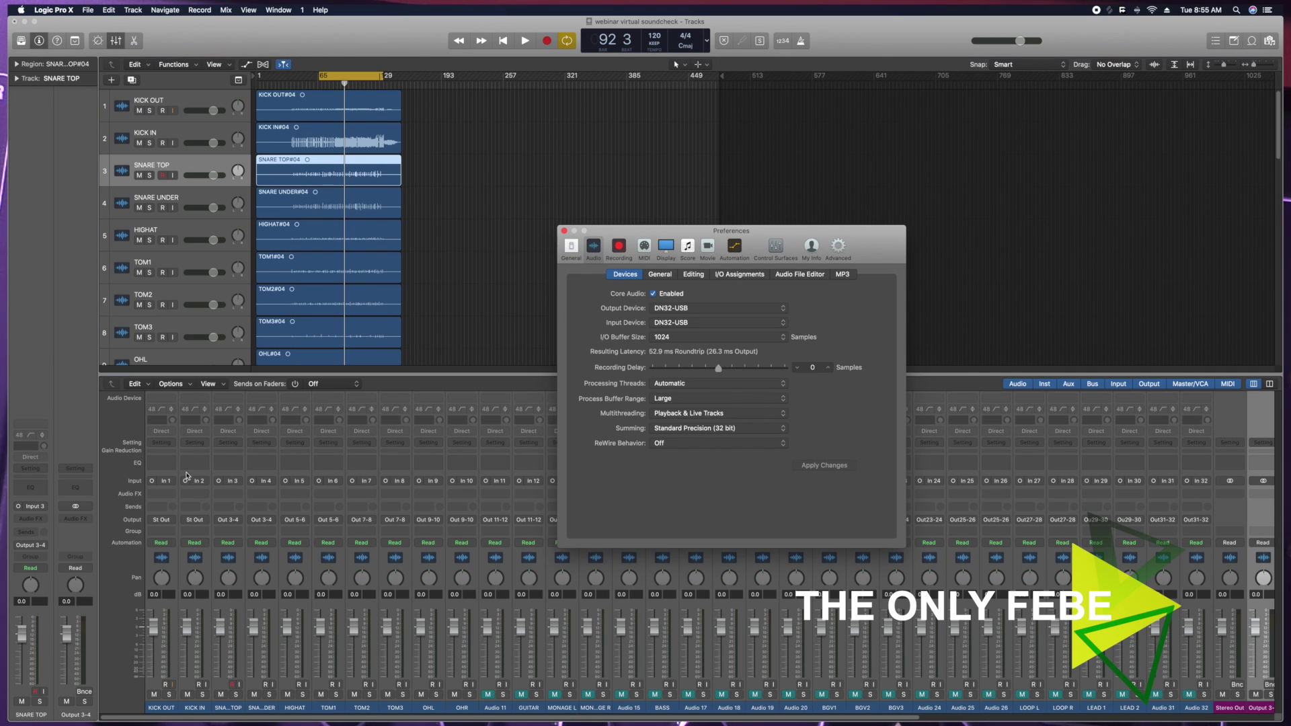
{"action": "mouse_move", "coordinate": [783, 331]}
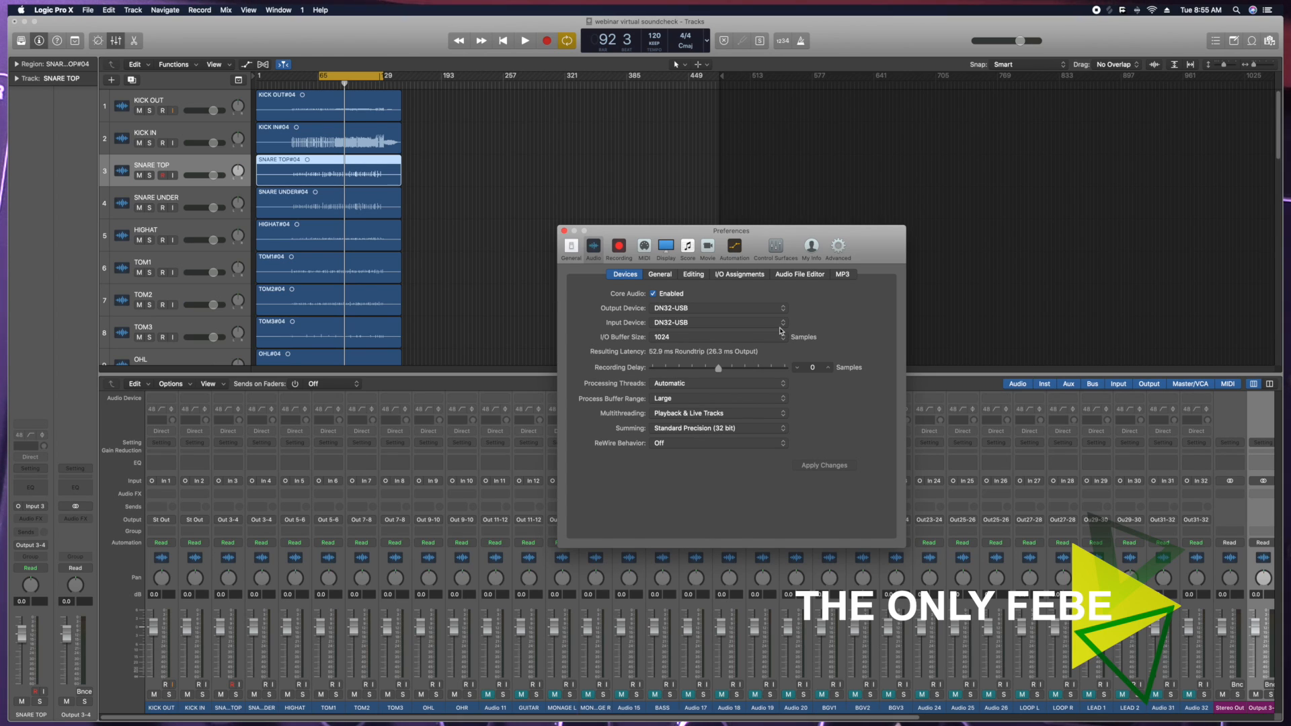
{"action": "mouse_move", "coordinate": [807, 330]}
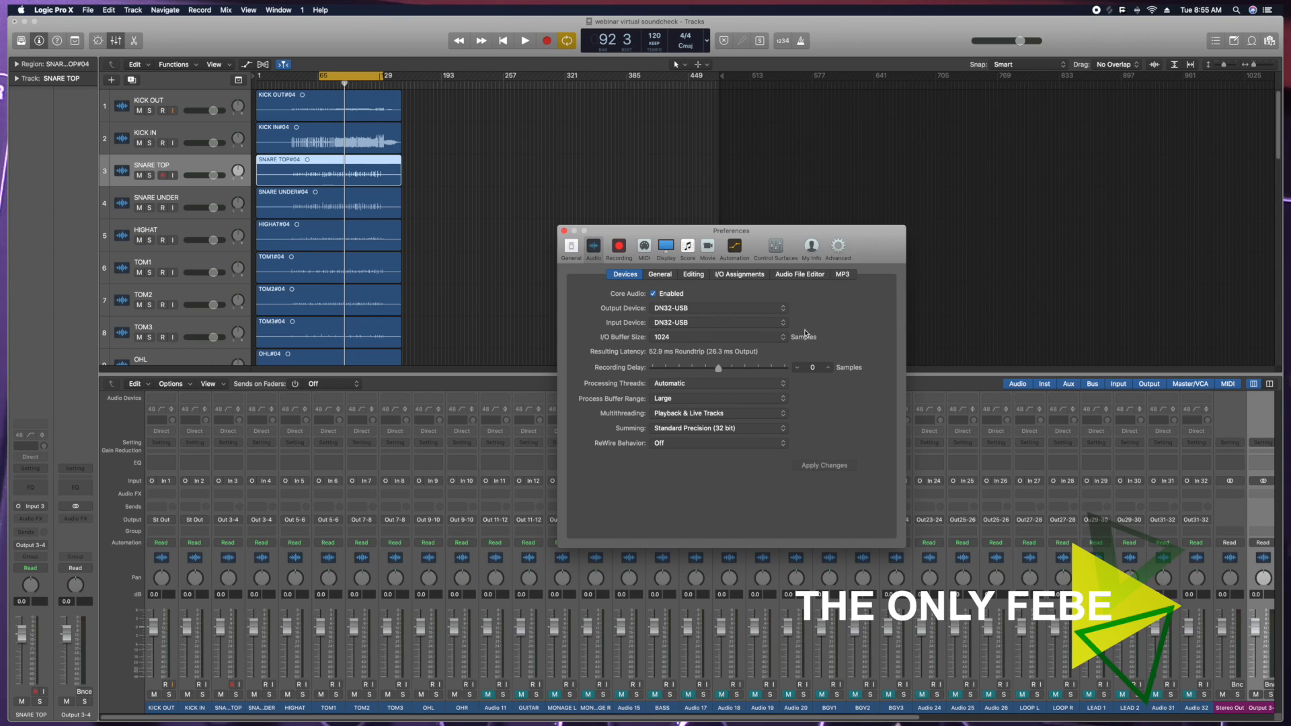
{"action": "mouse_move", "coordinate": [676, 314]}
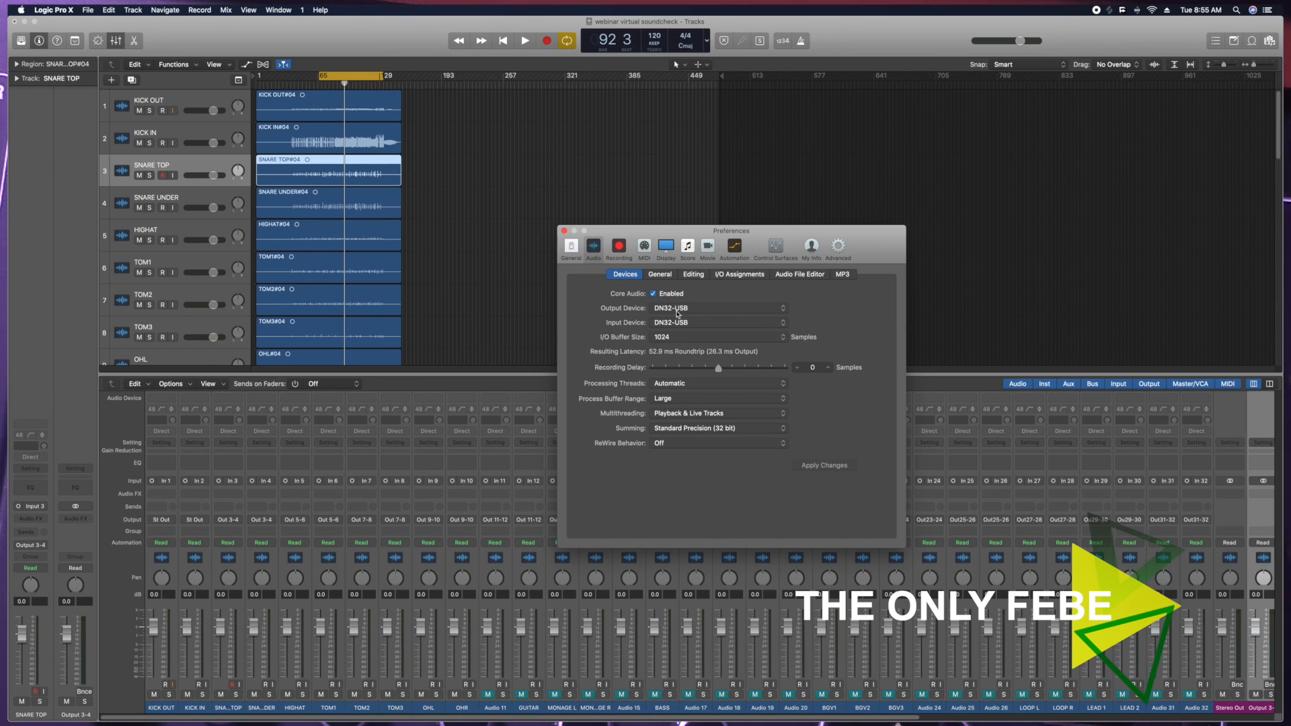
{"action": "mouse_move", "coordinate": [695, 294]}
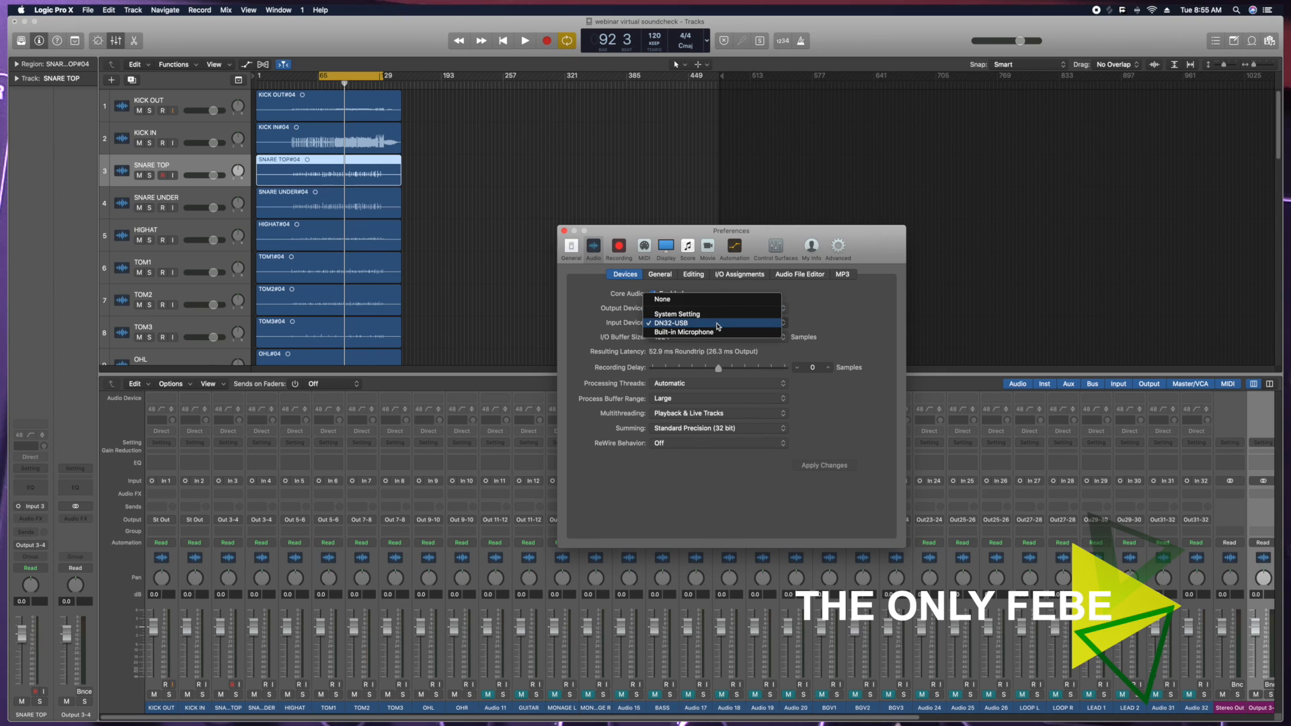
{"action": "left_click", "coordinate": [671, 322]}
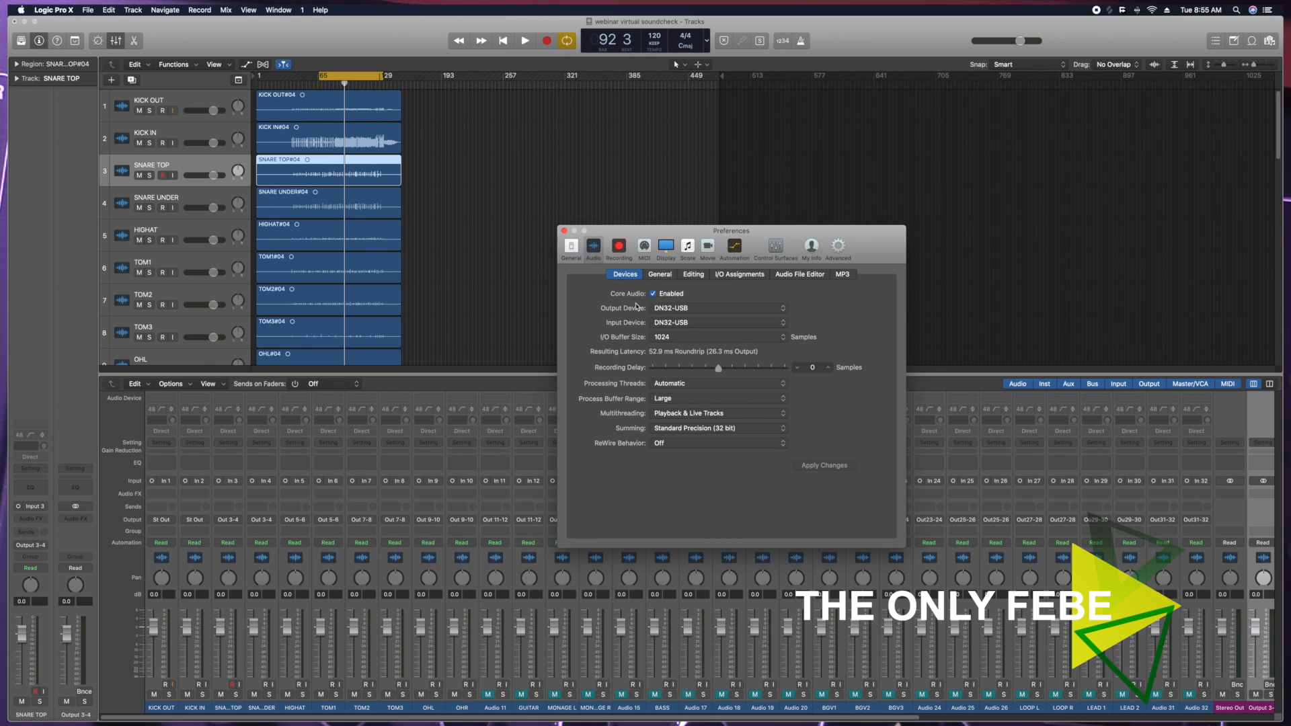
{"action": "left_click", "coordinate": [565, 231]}
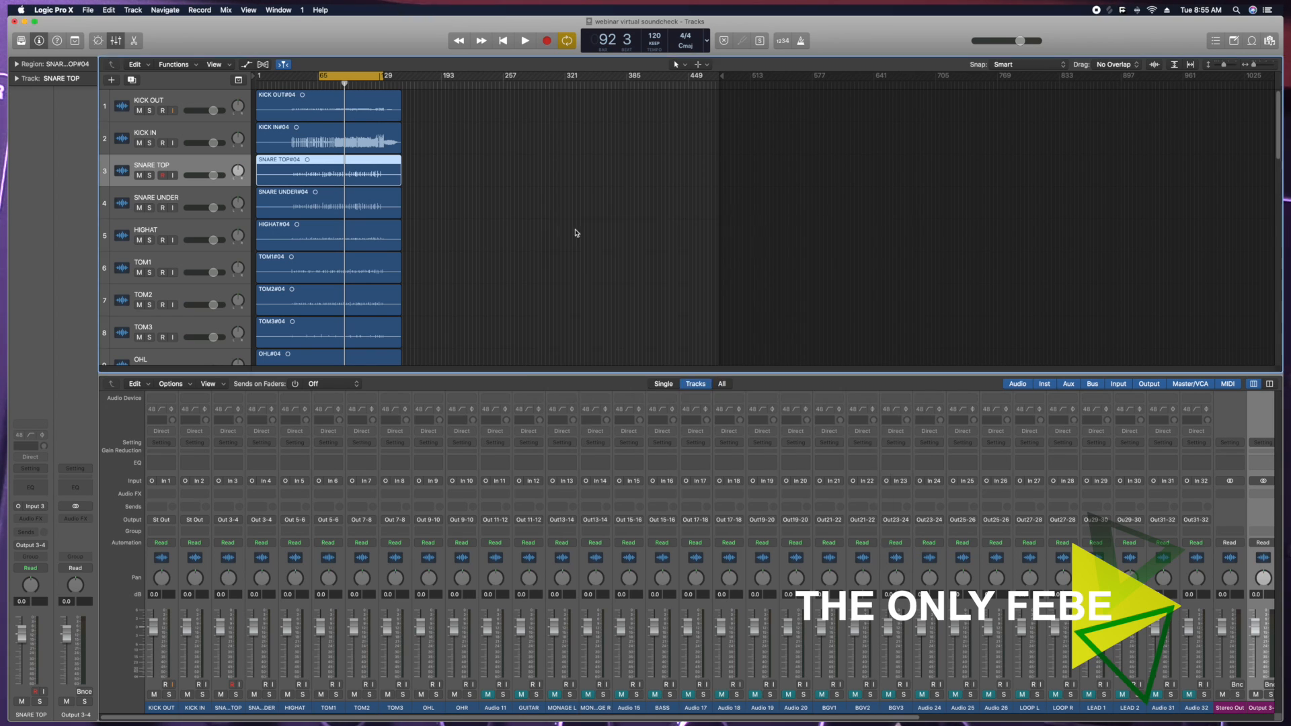
{"action": "mouse_move", "coordinate": [264, 141]}
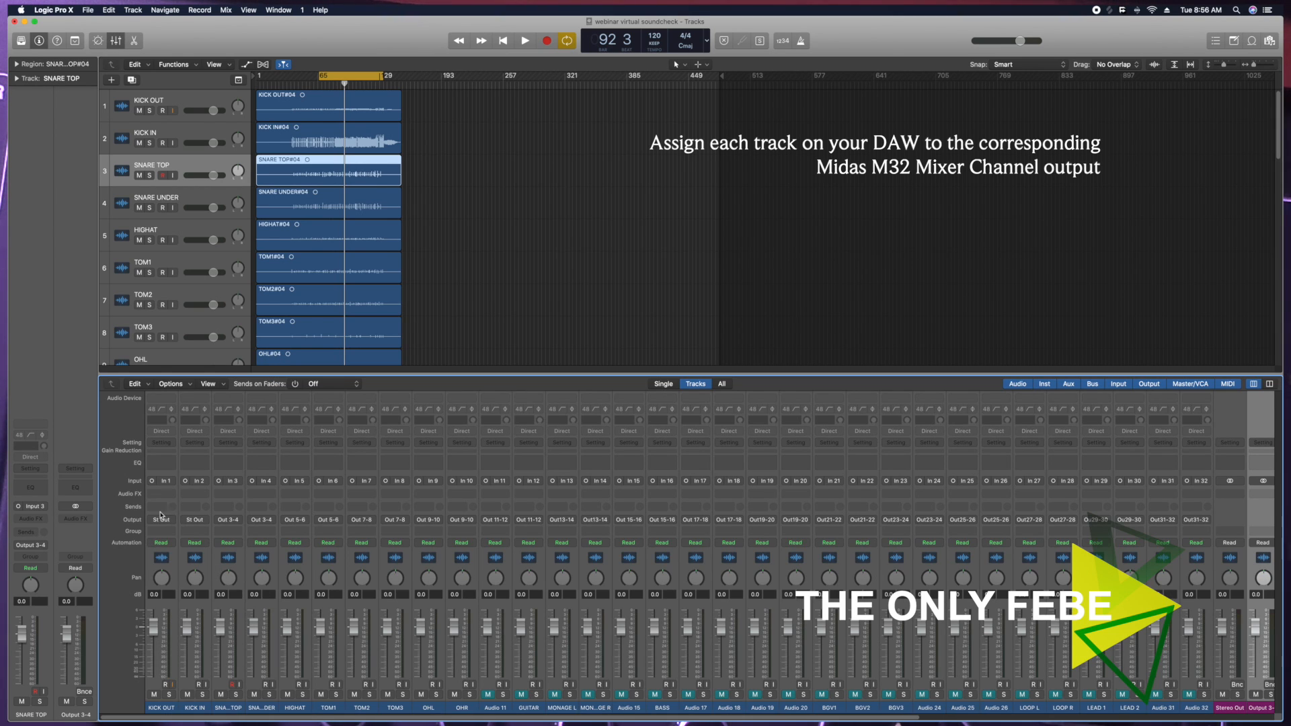
{"action": "mouse_move", "coordinate": [172, 572]}
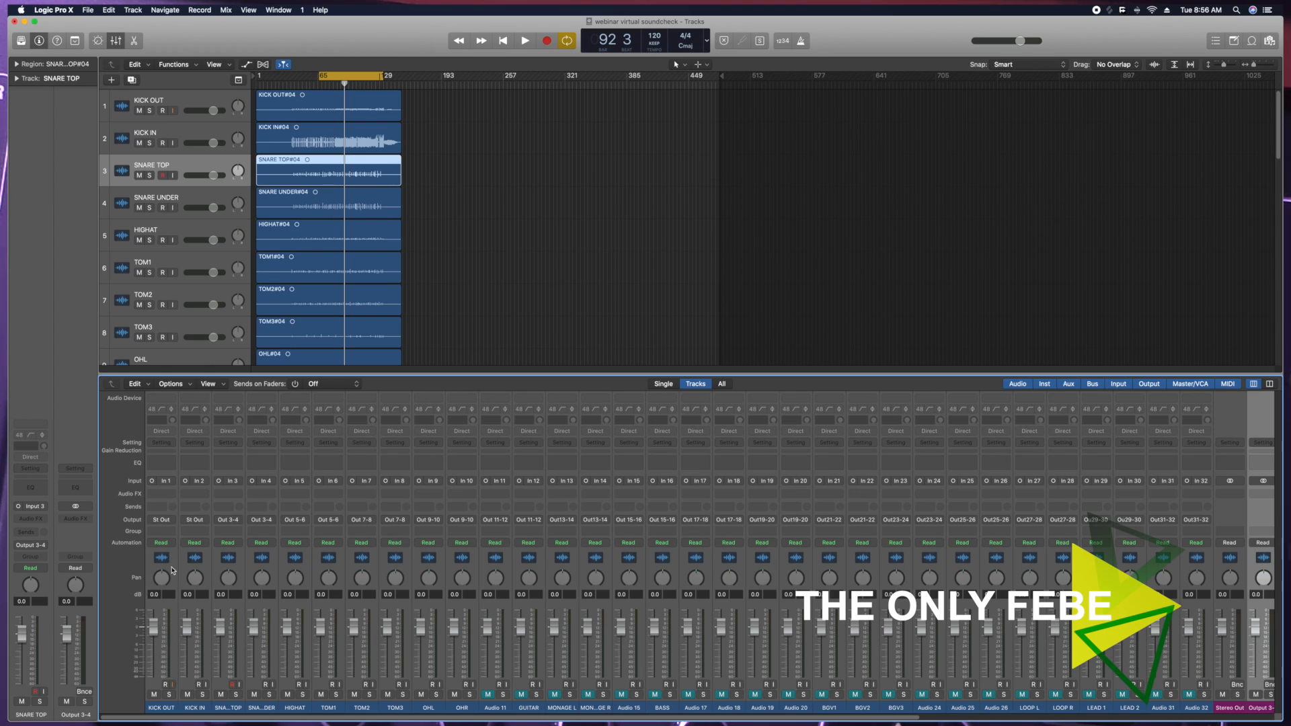
Route kick channels to Stereo Out, snares to Output 3-4 and following tracks to successive output pairs.
{"action": "left_click", "coordinate": [162, 519]}
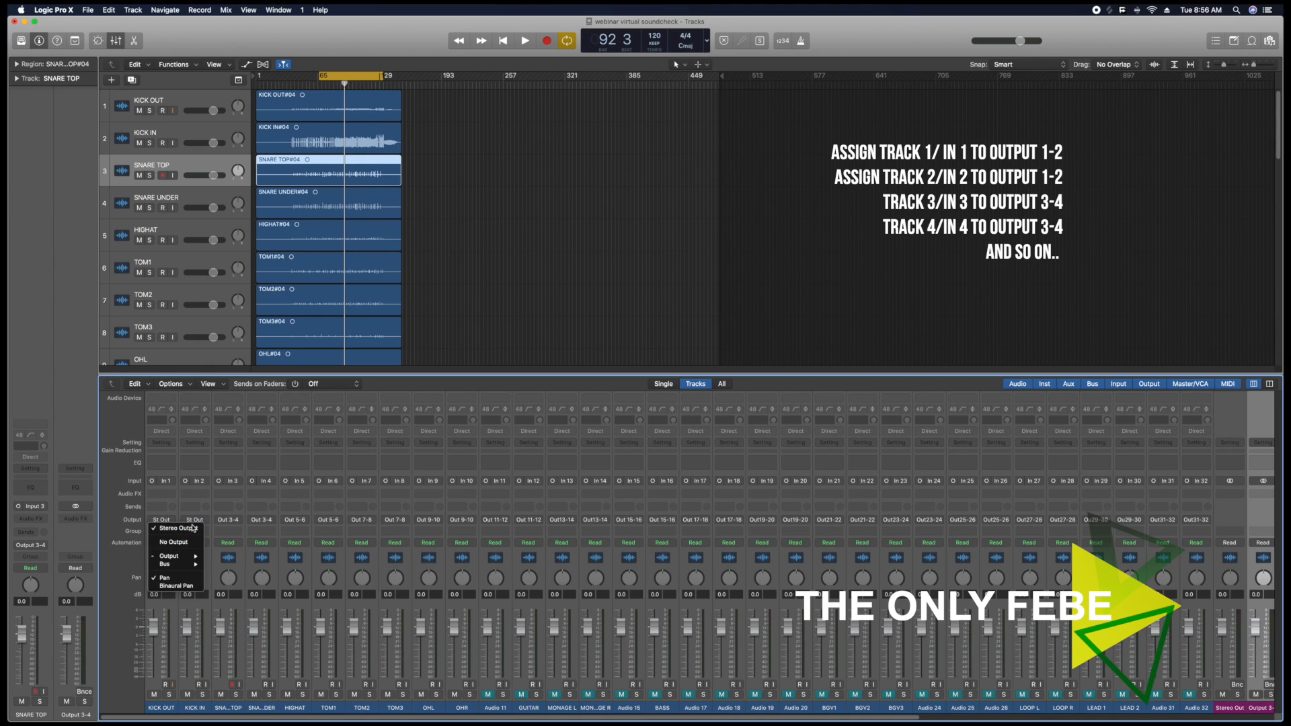
{"action": "mouse_move", "coordinate": [170, 556]}
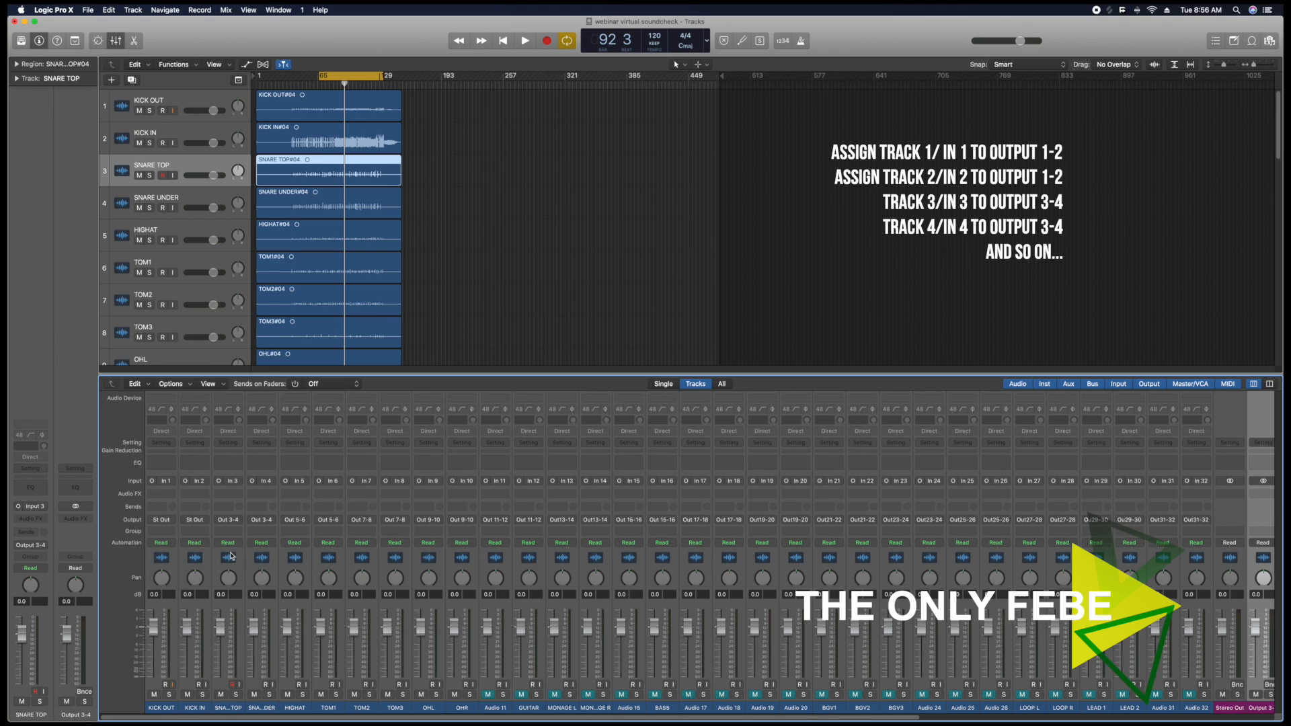
{"action": "left_click", "coordinate": [194, 520]}
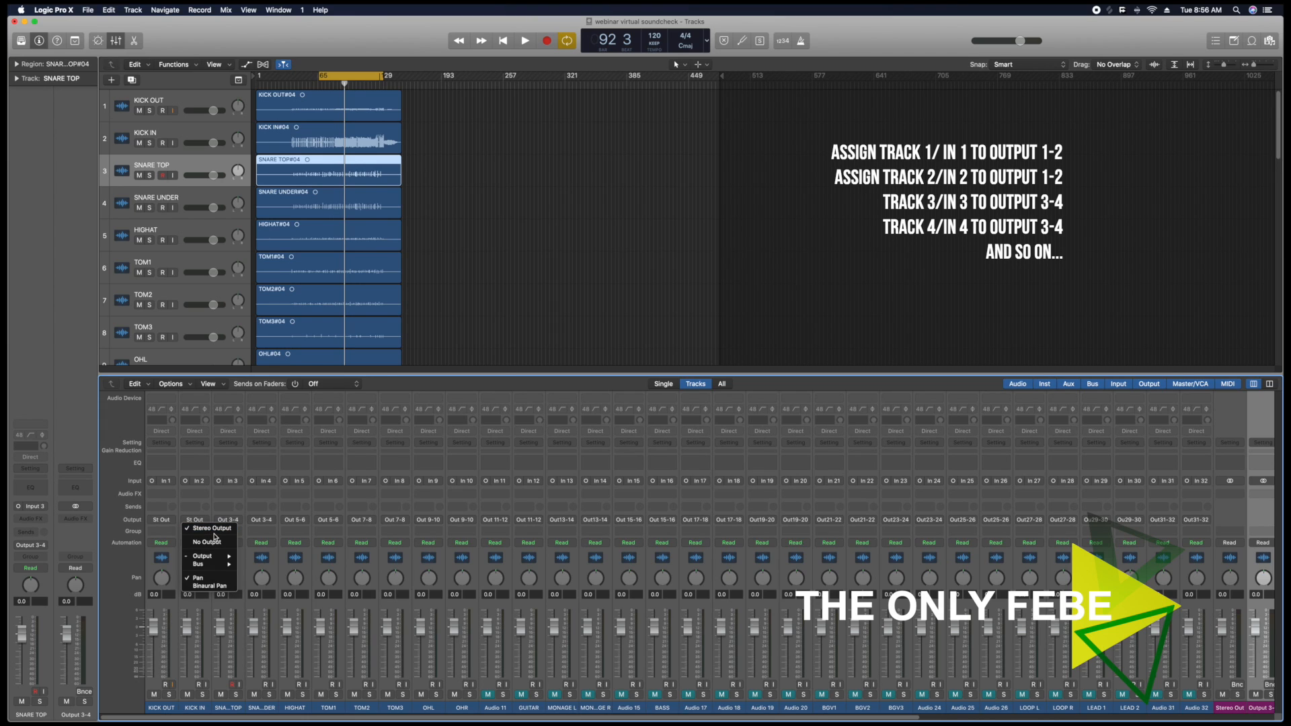
{"action": "mouse_move", "coordinate": [210, 528]}
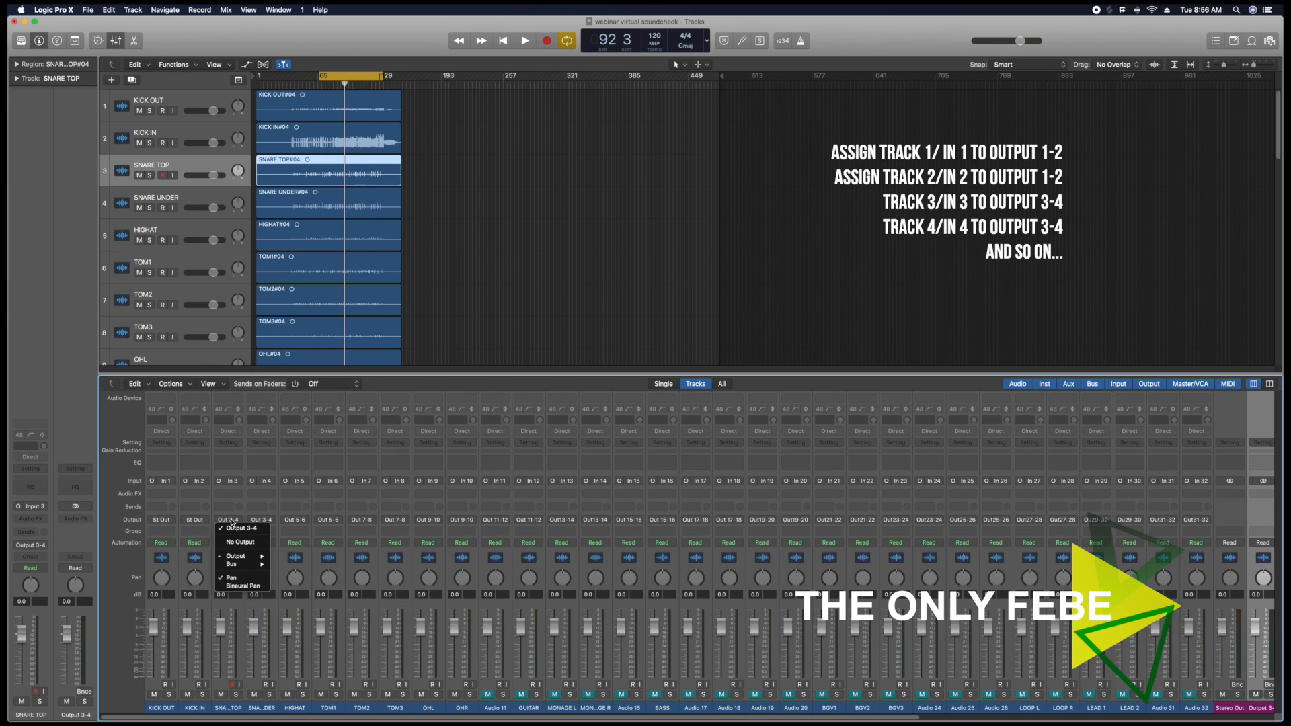
{"action": "left_click", "coordinate": [236, 555]}
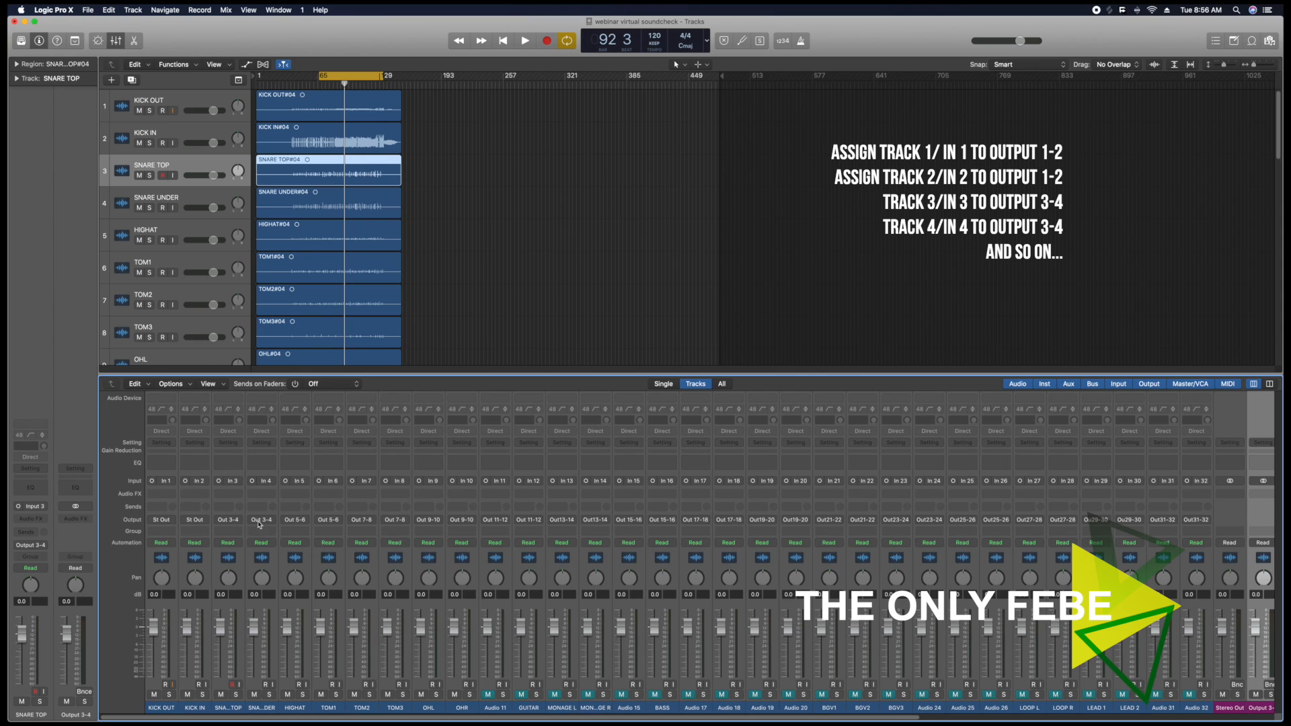
{"action": "left_click", "coordinate": [261, 519]}
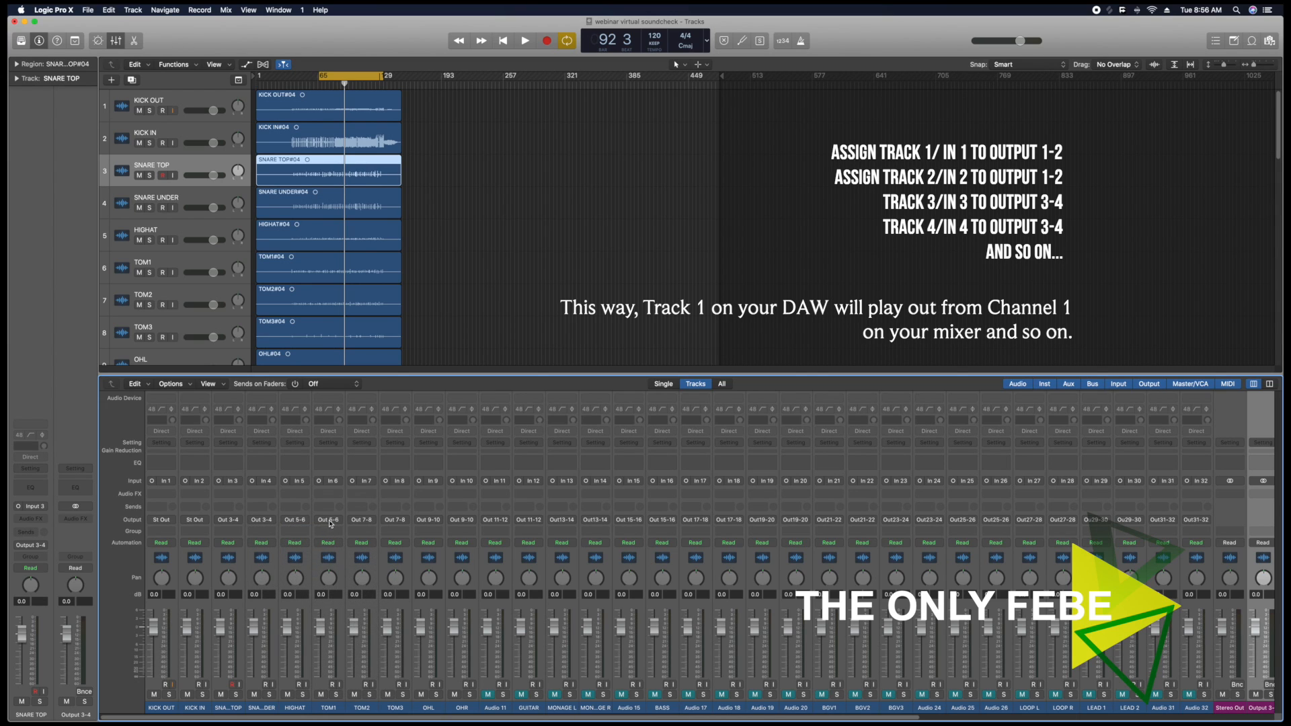
{"action": "left_click", "coordinate": [328, 519]}
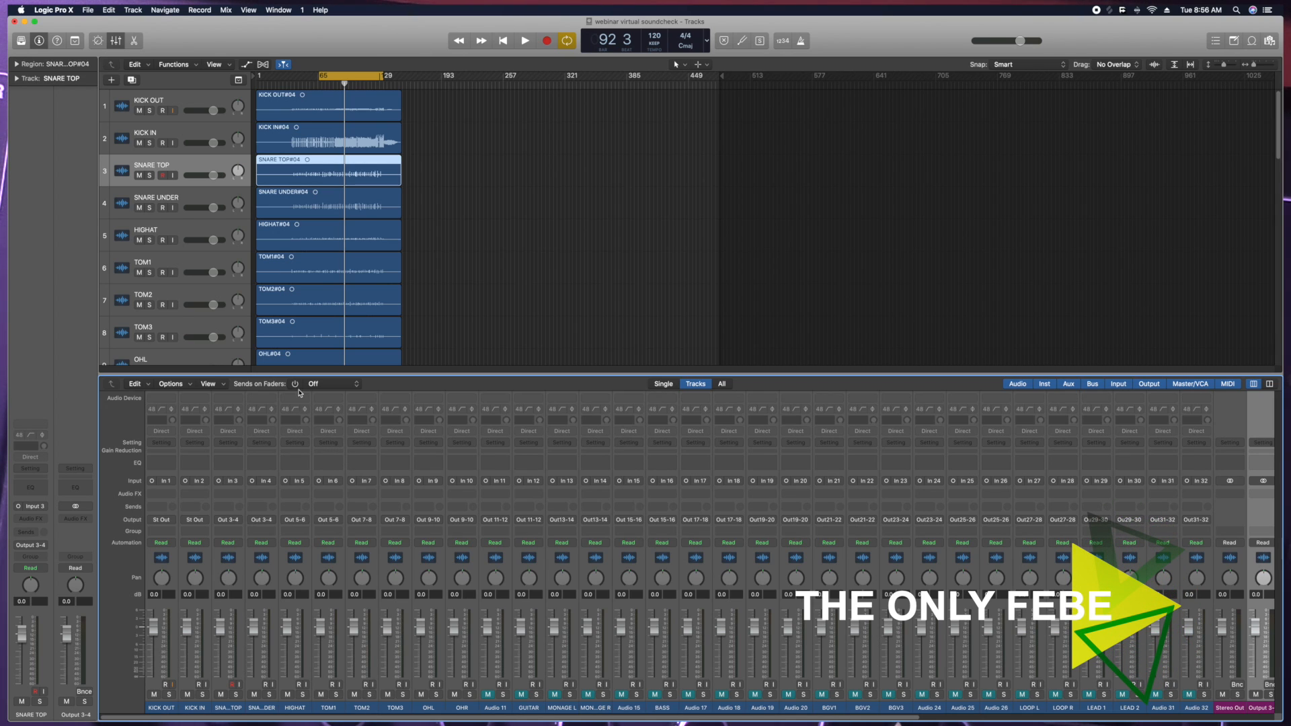
{"action": "mouse_move", "coordinate": [327, 314]}
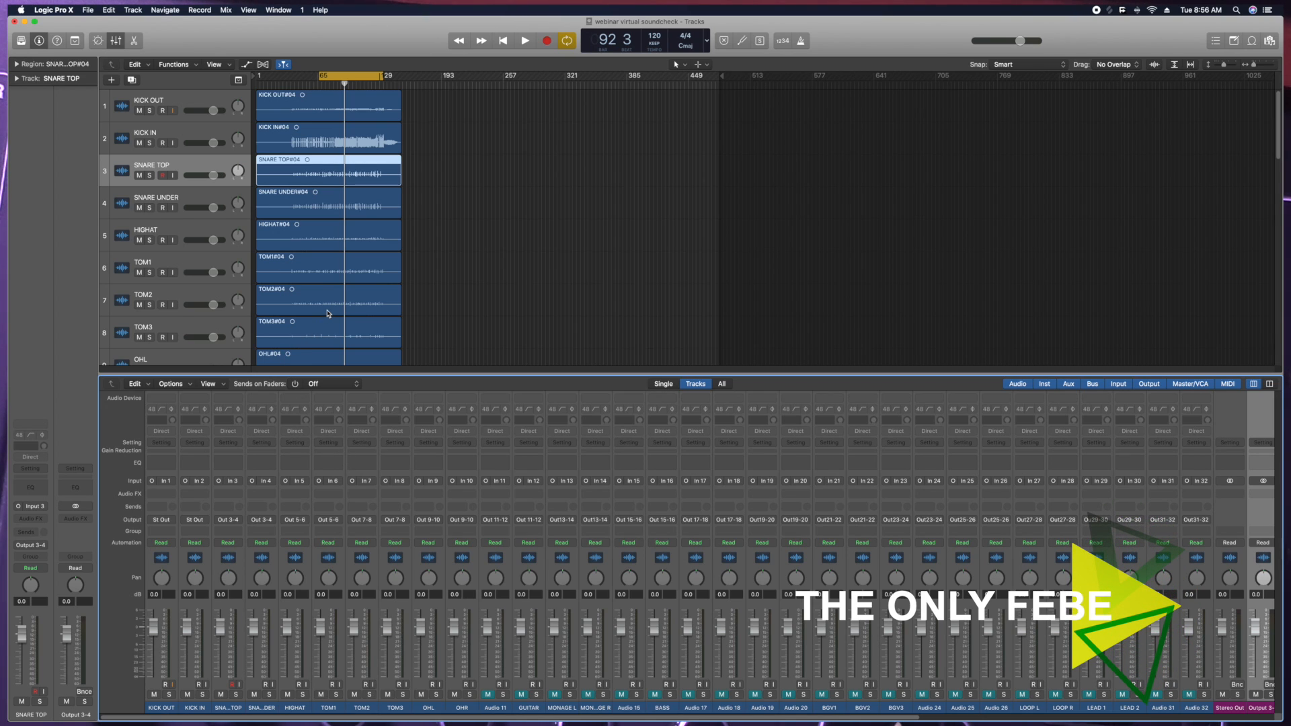
Start playback of the soundcheck project.
{"action": "left_click", "coordinate": [525, 39]}
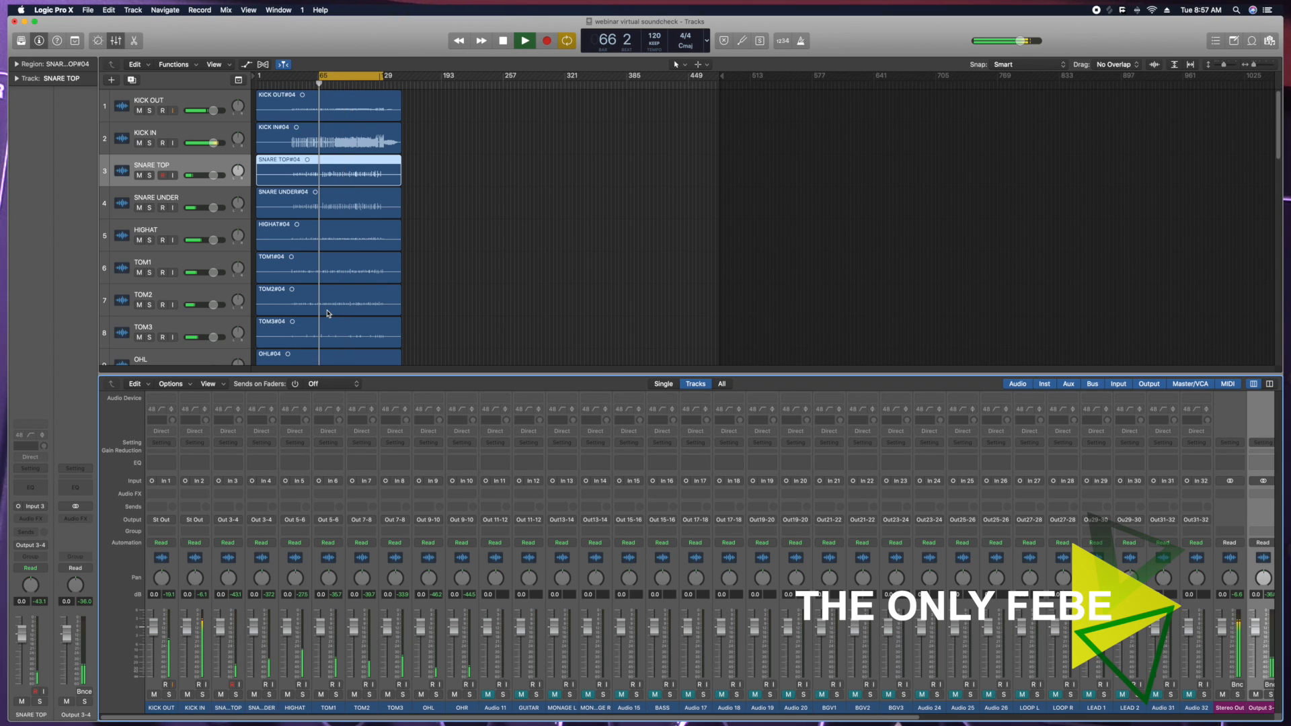